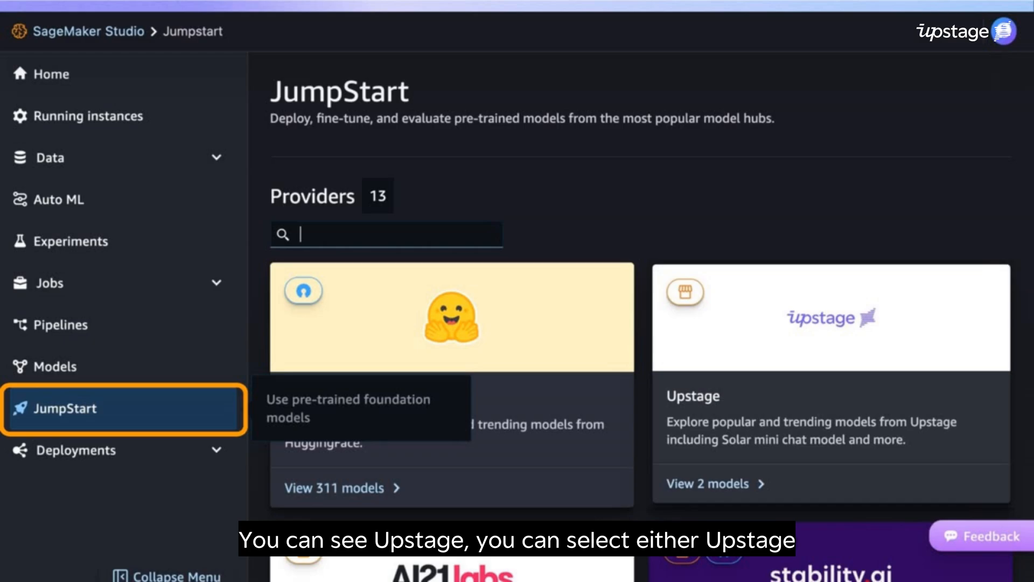
# Search JumpStart for 'solar' to find Upstage's Solar Mini Chat - Quant model
pyautogui.write('solar')
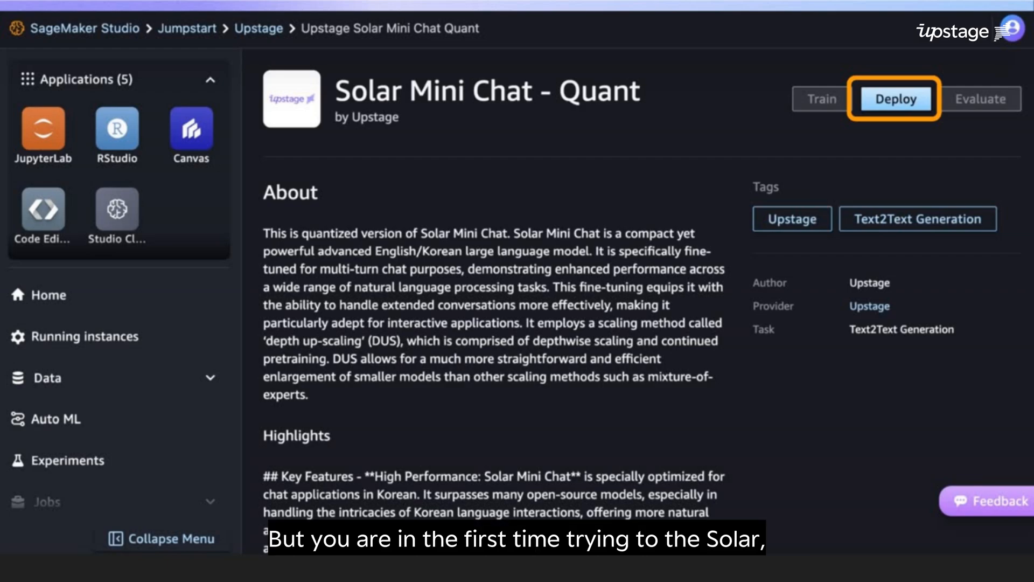
# Deploy Solar Mini Chat - Quant with default endpoint settings after the subscription notice
pyautogui.click(894, 99)
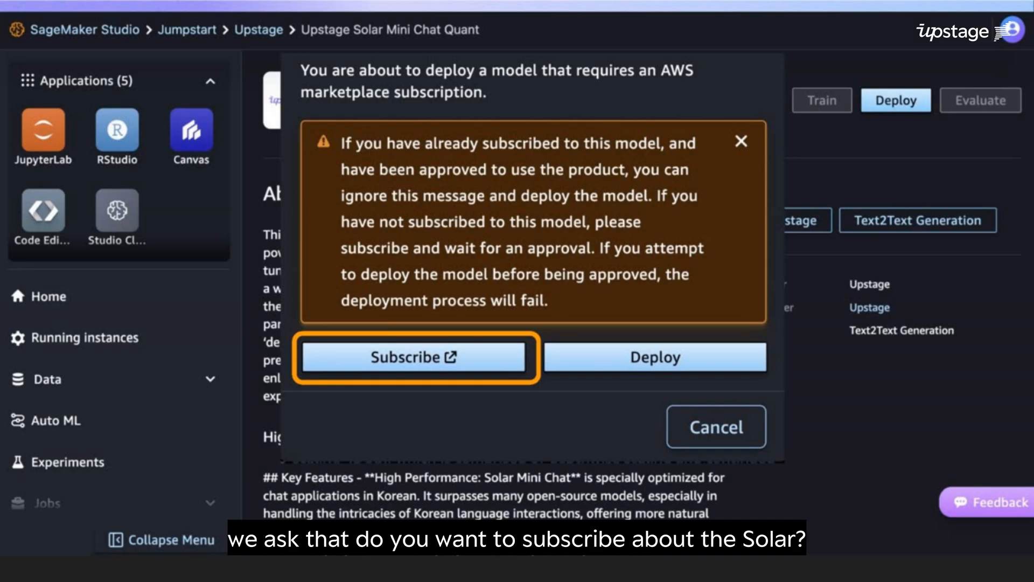
pyautogui.click(413, 357)
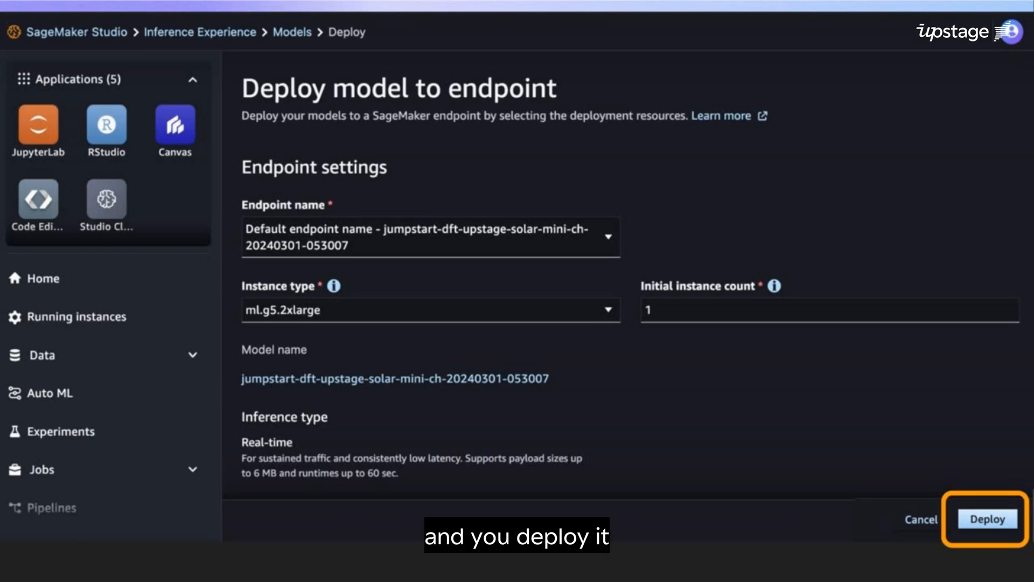
pyautogui.click(986, 518)
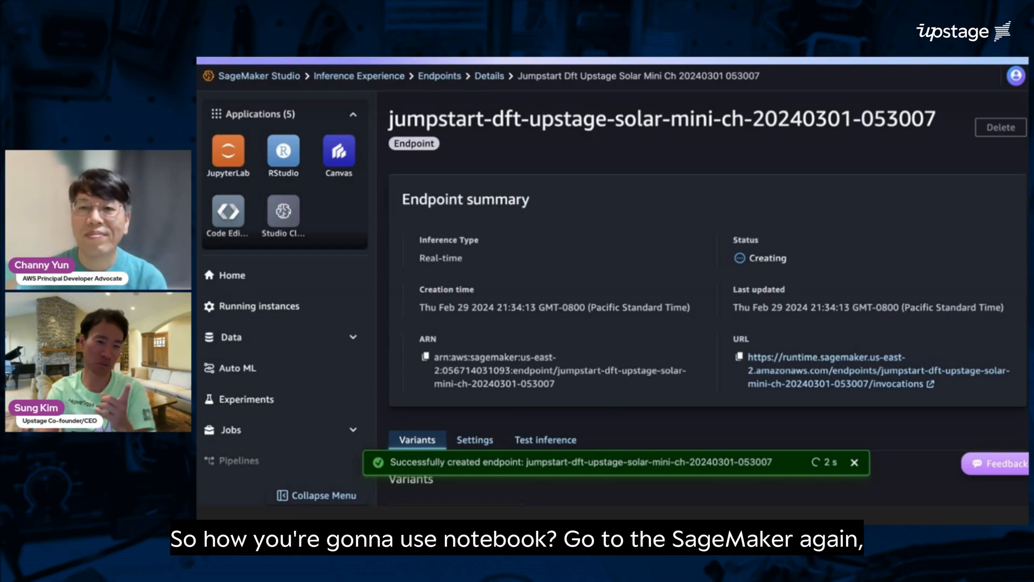
# Create the private JupyterLab space solar-test and run it on ml.t3.medium
pyautogui.click(228, 157)
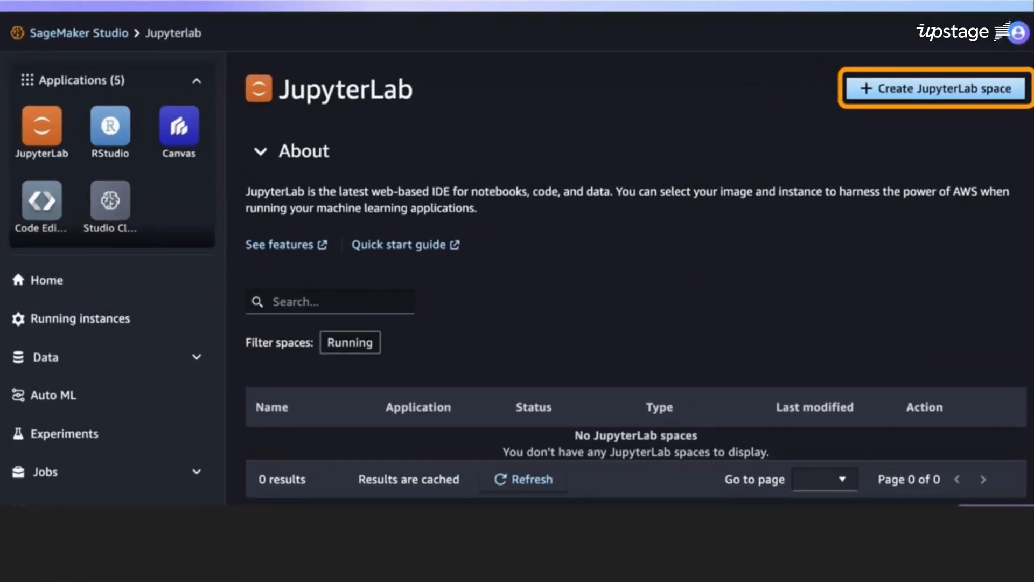
pyautogui.click(934, 89)
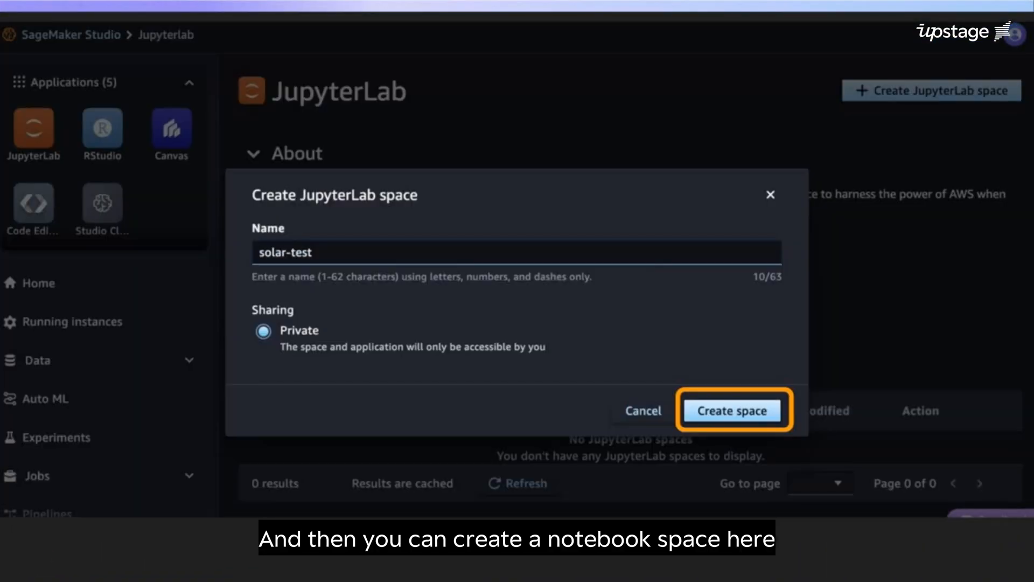
pyautogui.click(731, 409)
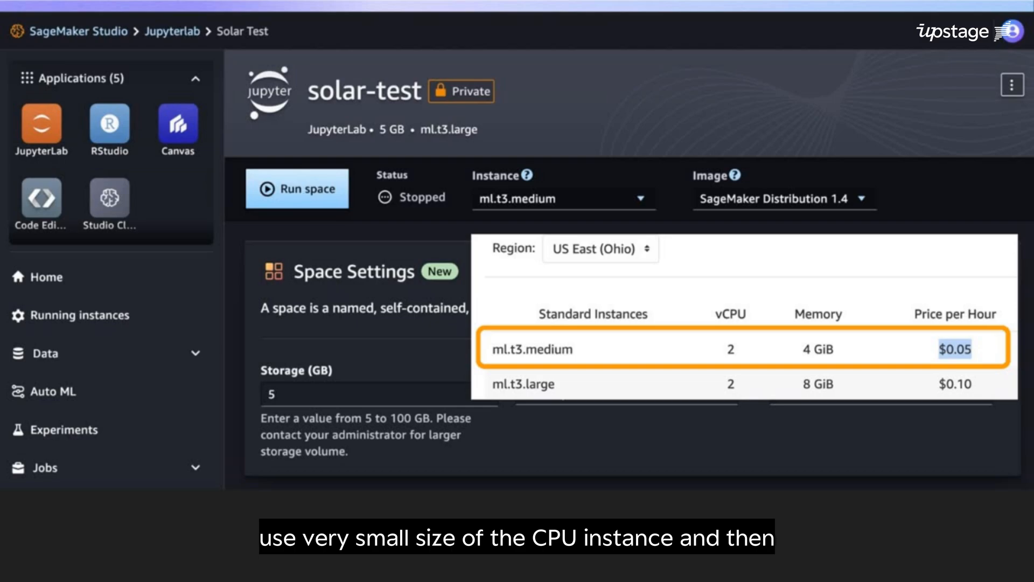
pyautogui.click(297, 188)
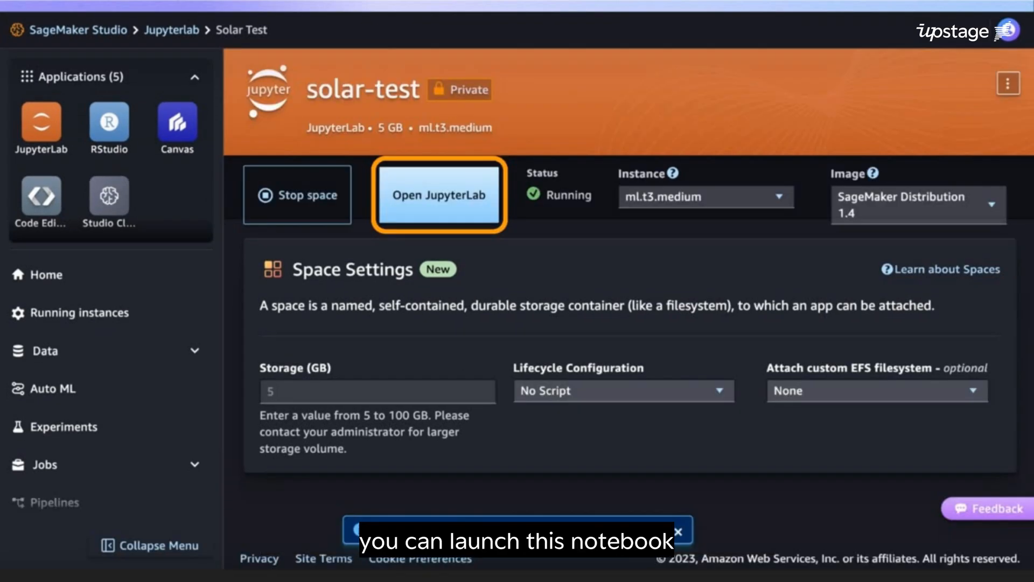
# Open JupyterLab in solar-test, then confirm stopping the space
pyautogui.click(437, 195)
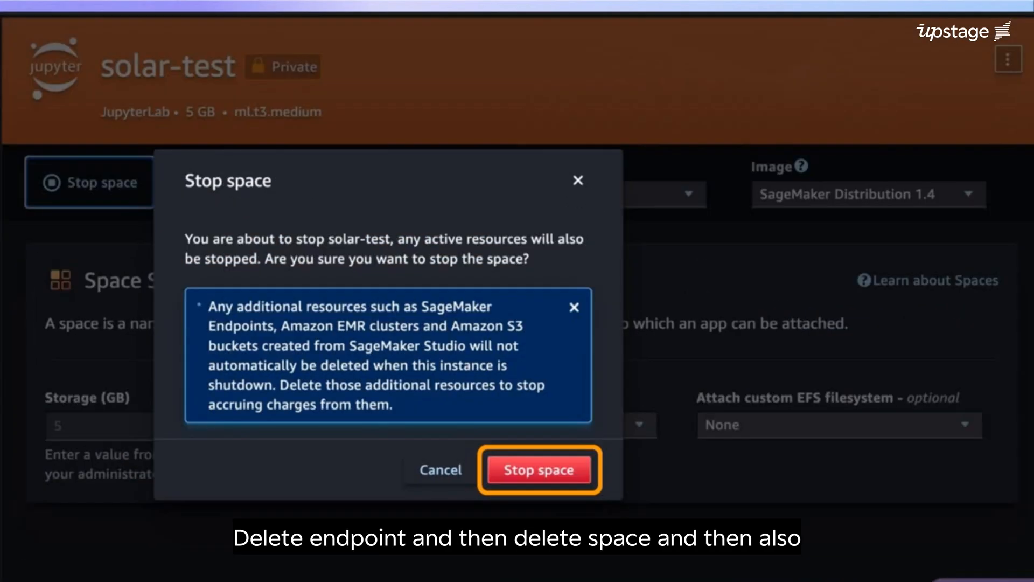
pyautogui.click(539, 469)
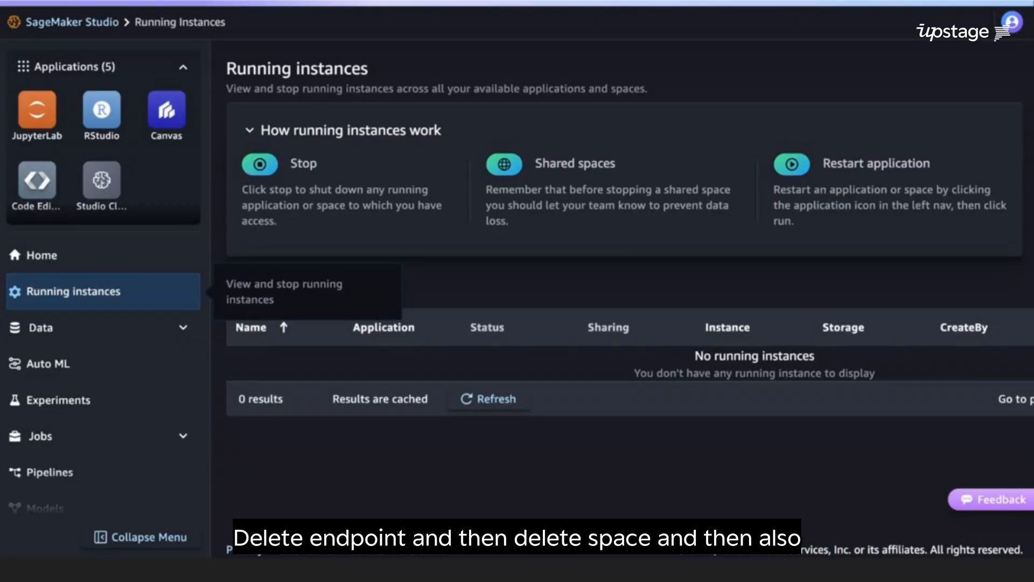